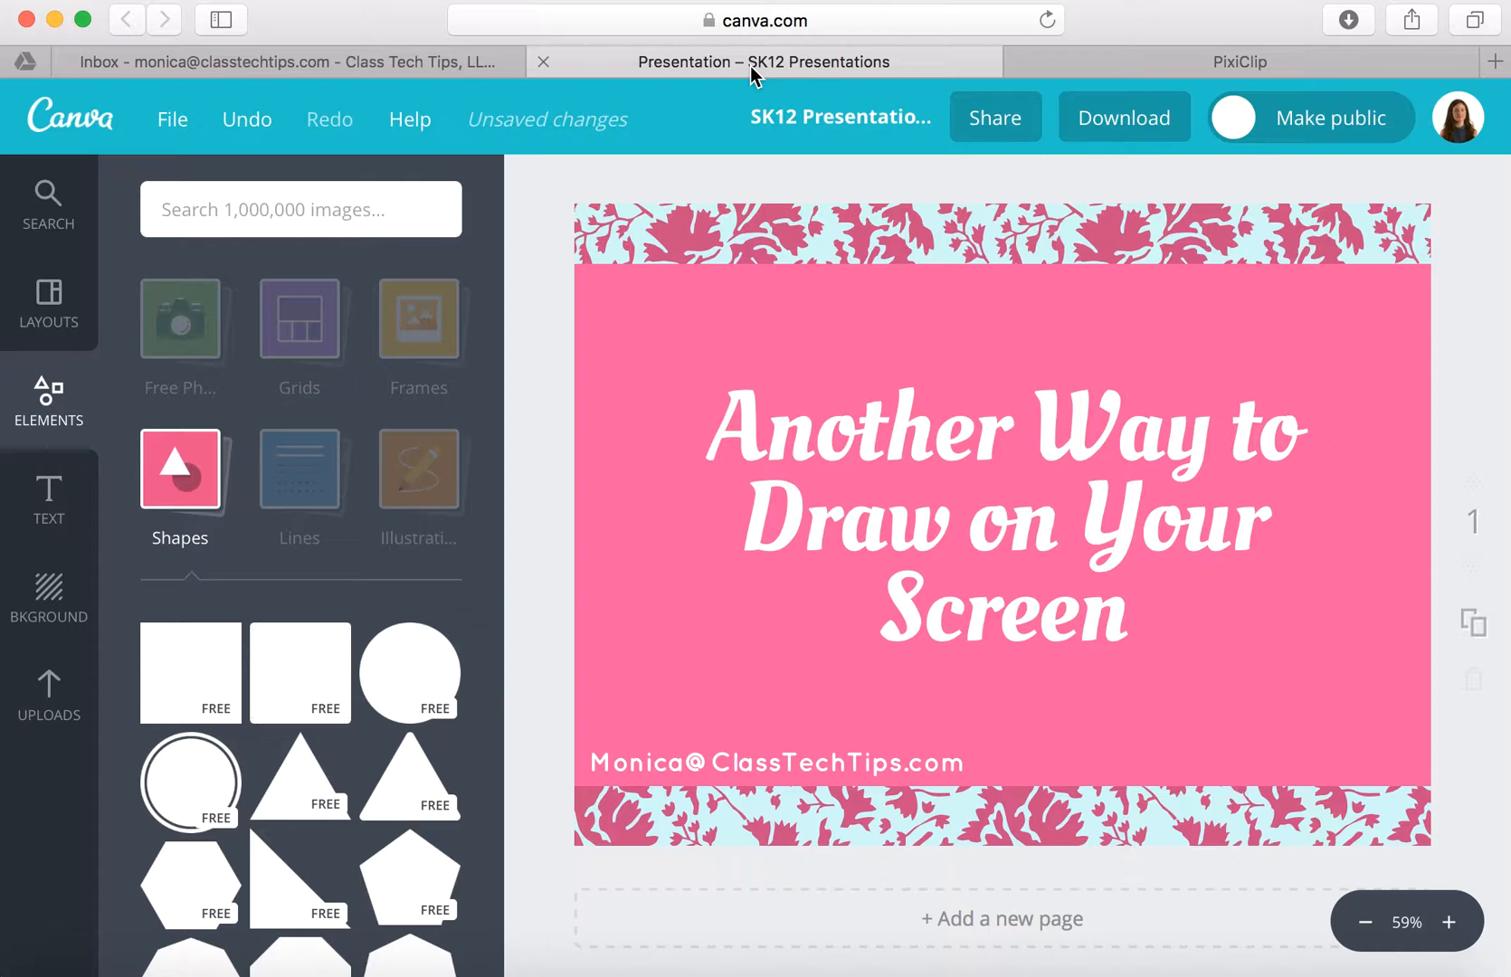
# Step: Switch from the Canva presentation to the PixiClip whiteboard browser tab
pyautogui.click(1240, 62)
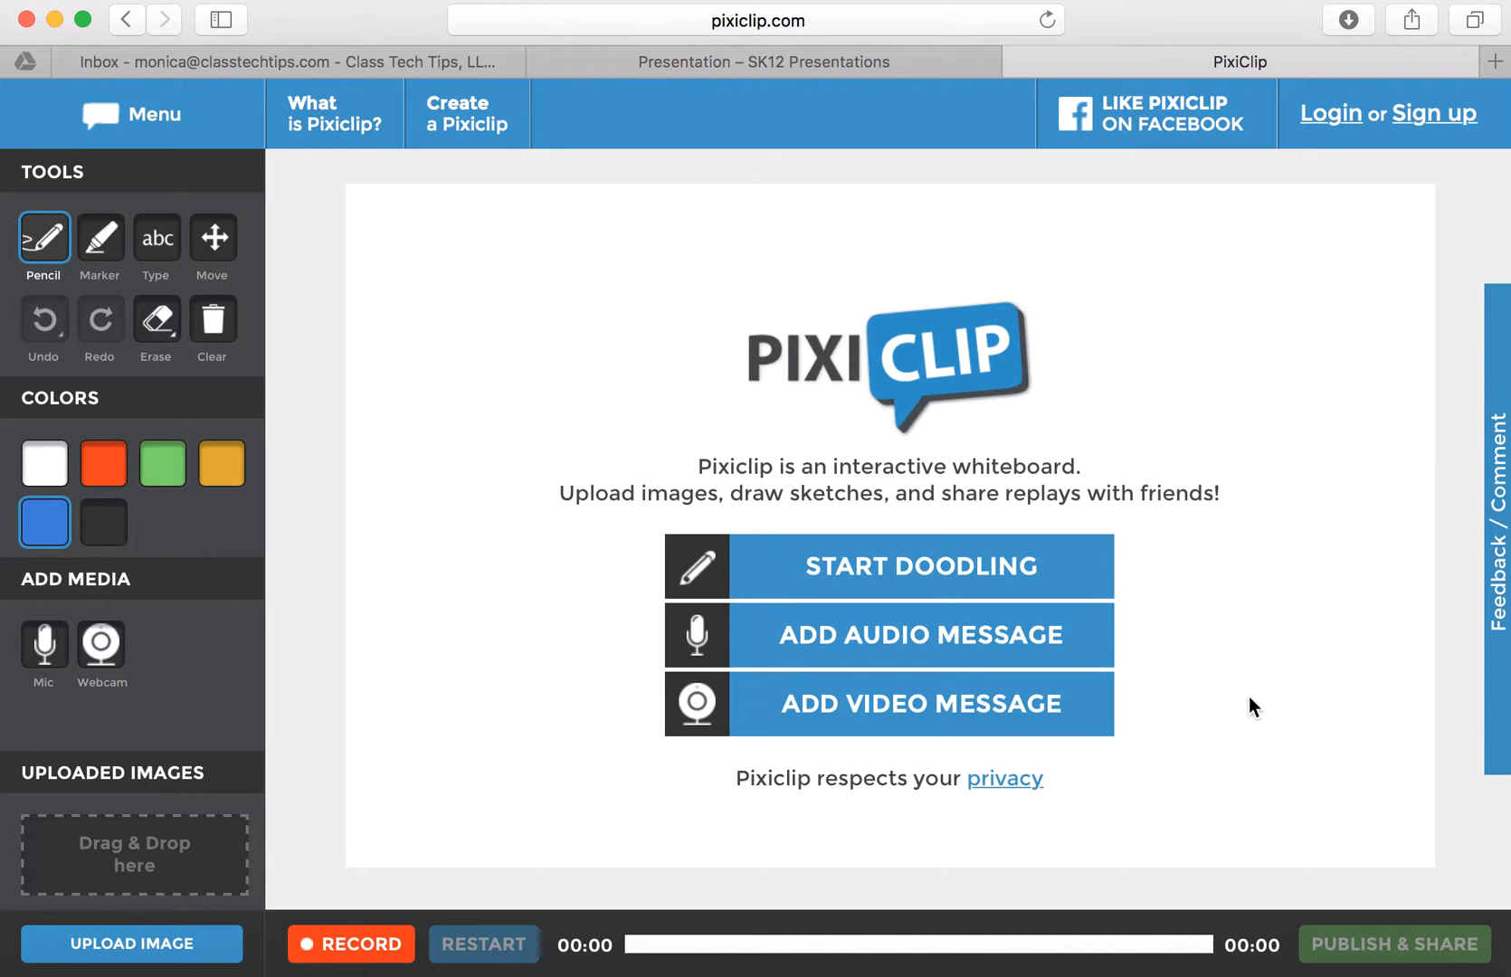
pyautogui.moveTo(967, 586)
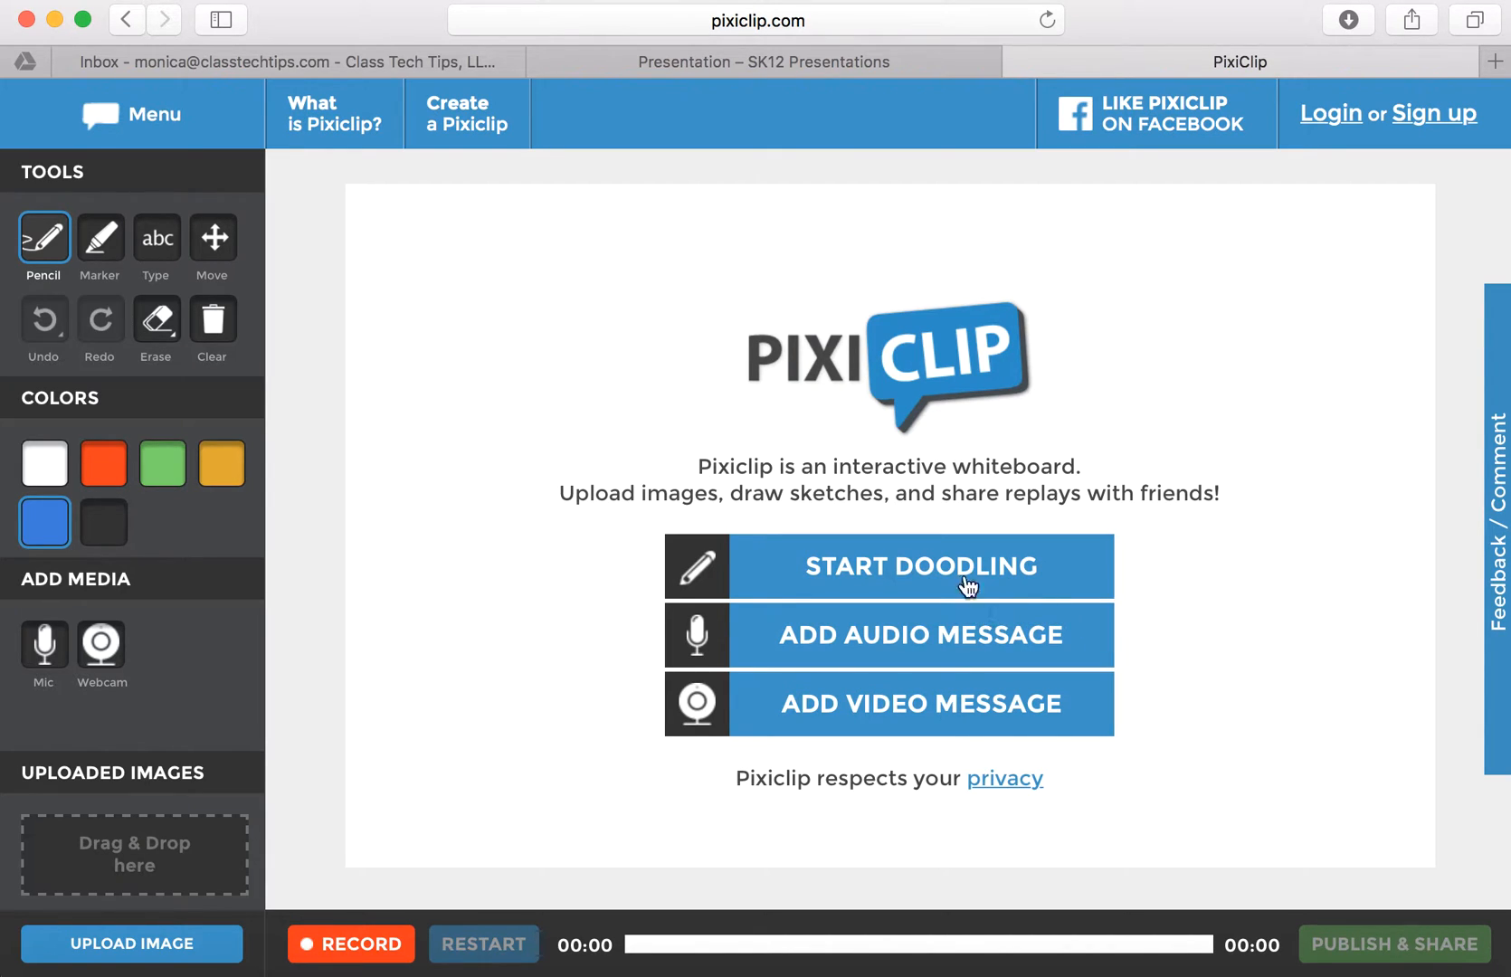
pyautogui.moveTo(895, 580)
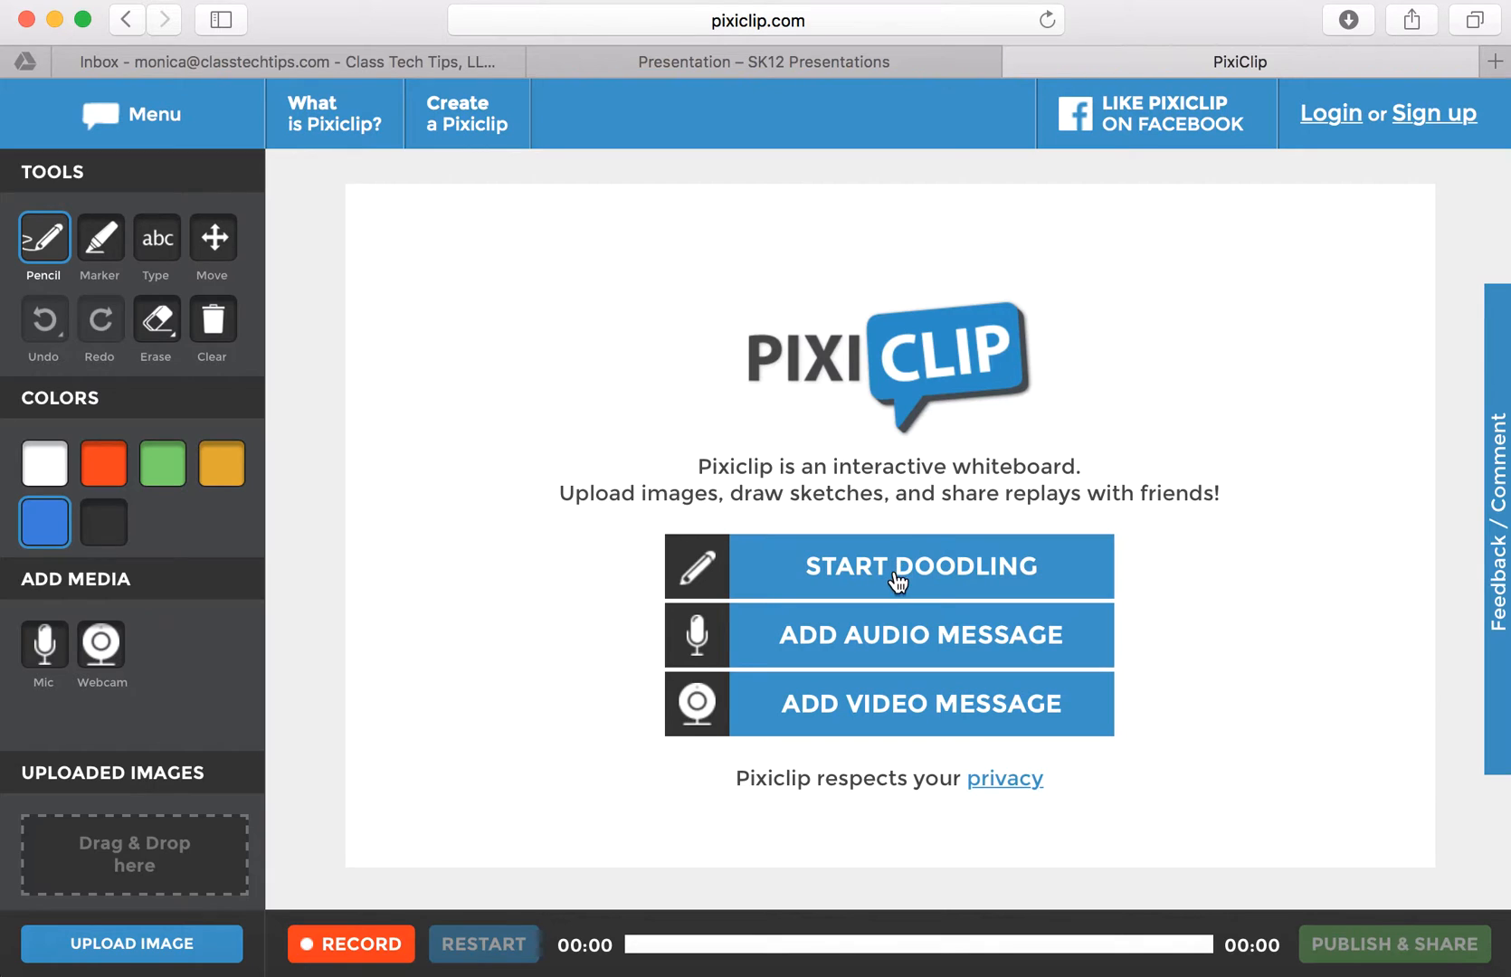
# Step: Start doodling to get a blank PixiClip whiteboard canvas
pyautogui.click(919, 567)
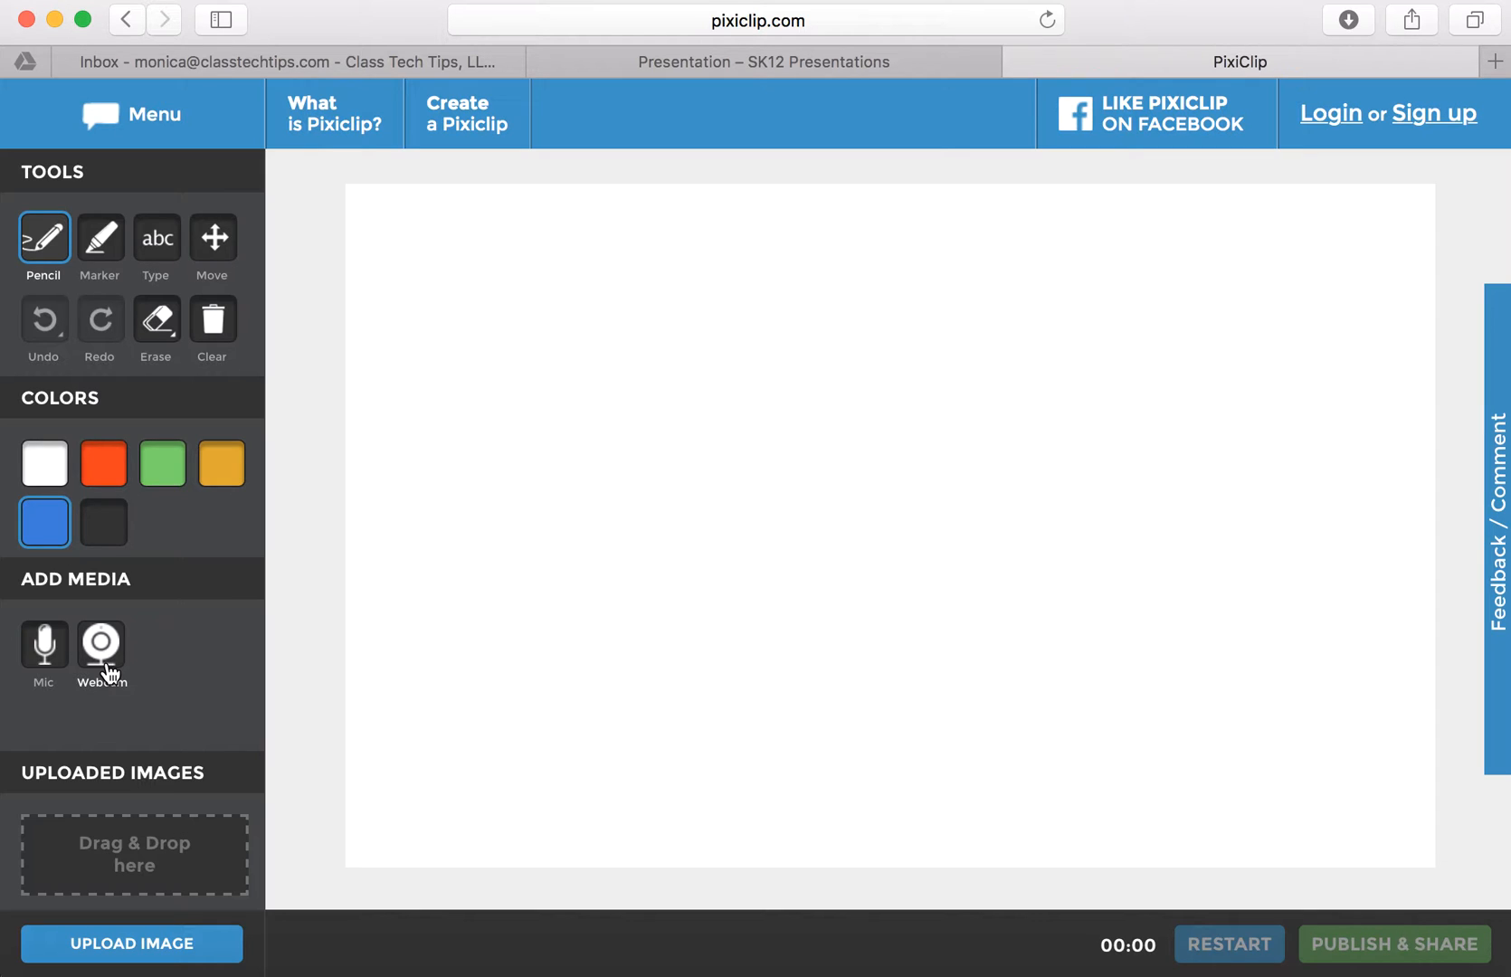
pyautogui.moveTo(155, 322)
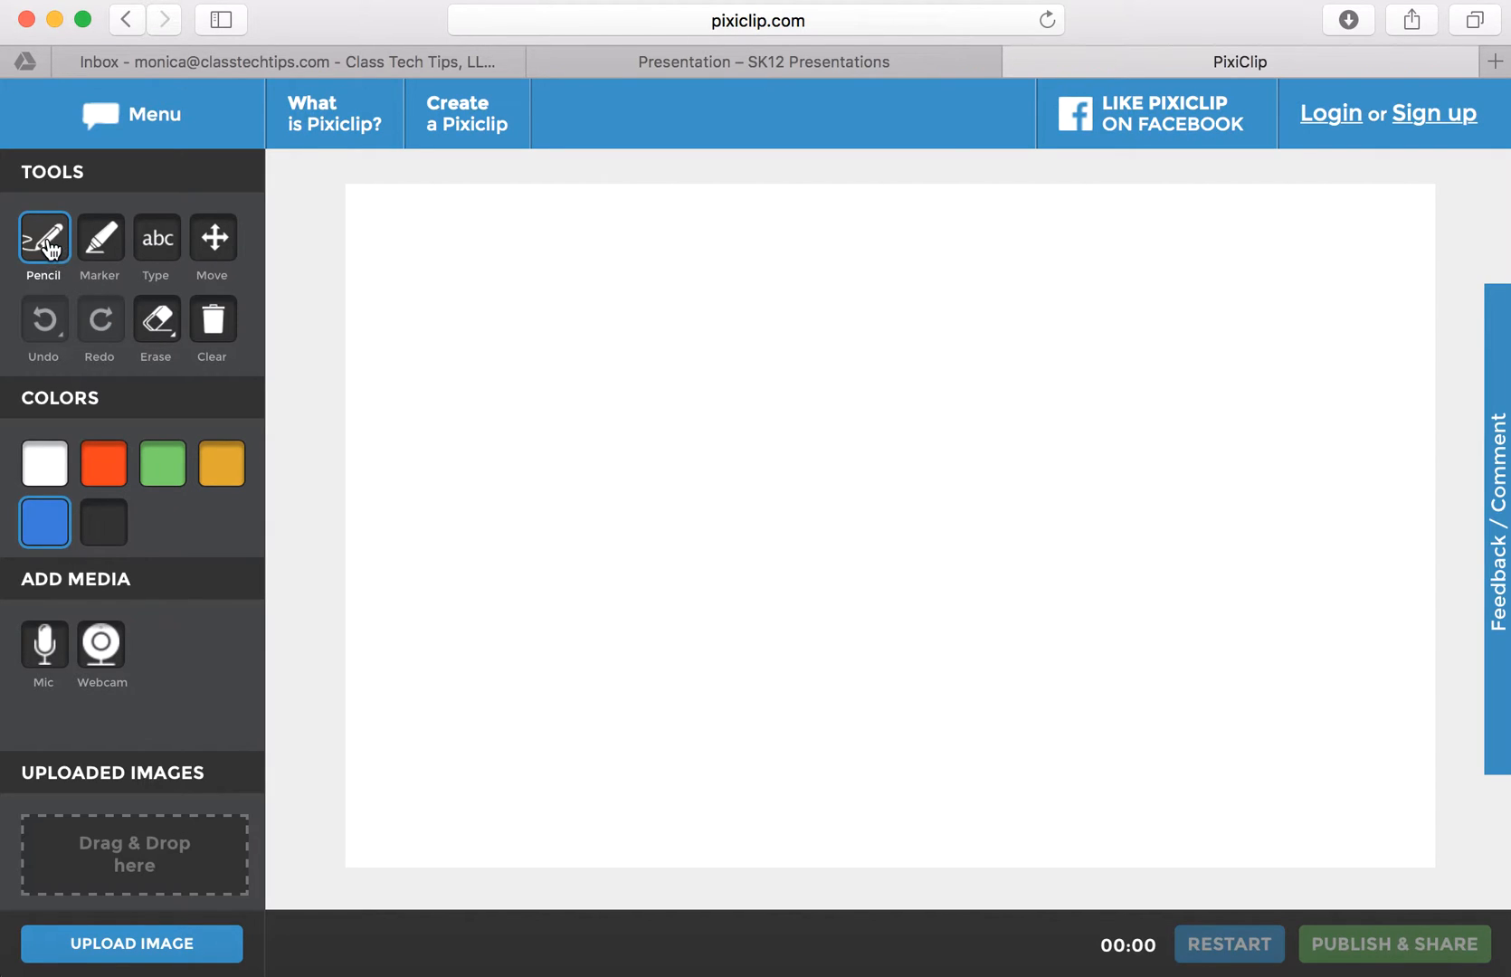
# Step: Draw a red pencil rectangle top left, then trace a thick green marker outline around it
pyautogui.click(103, 463)
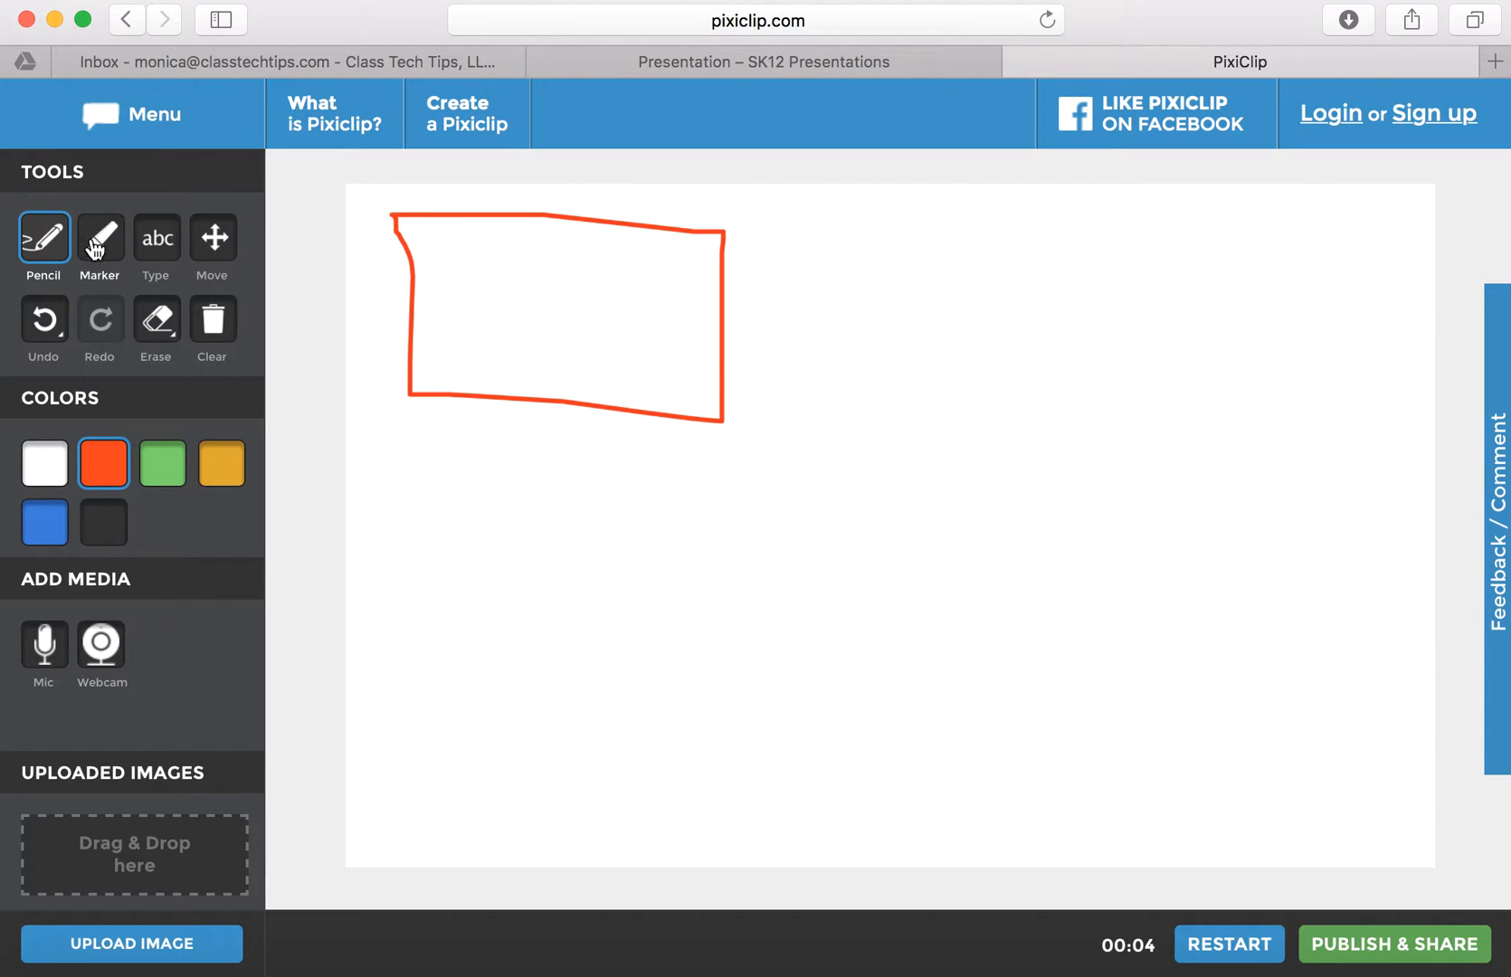
pyautogui.click(162, 462)
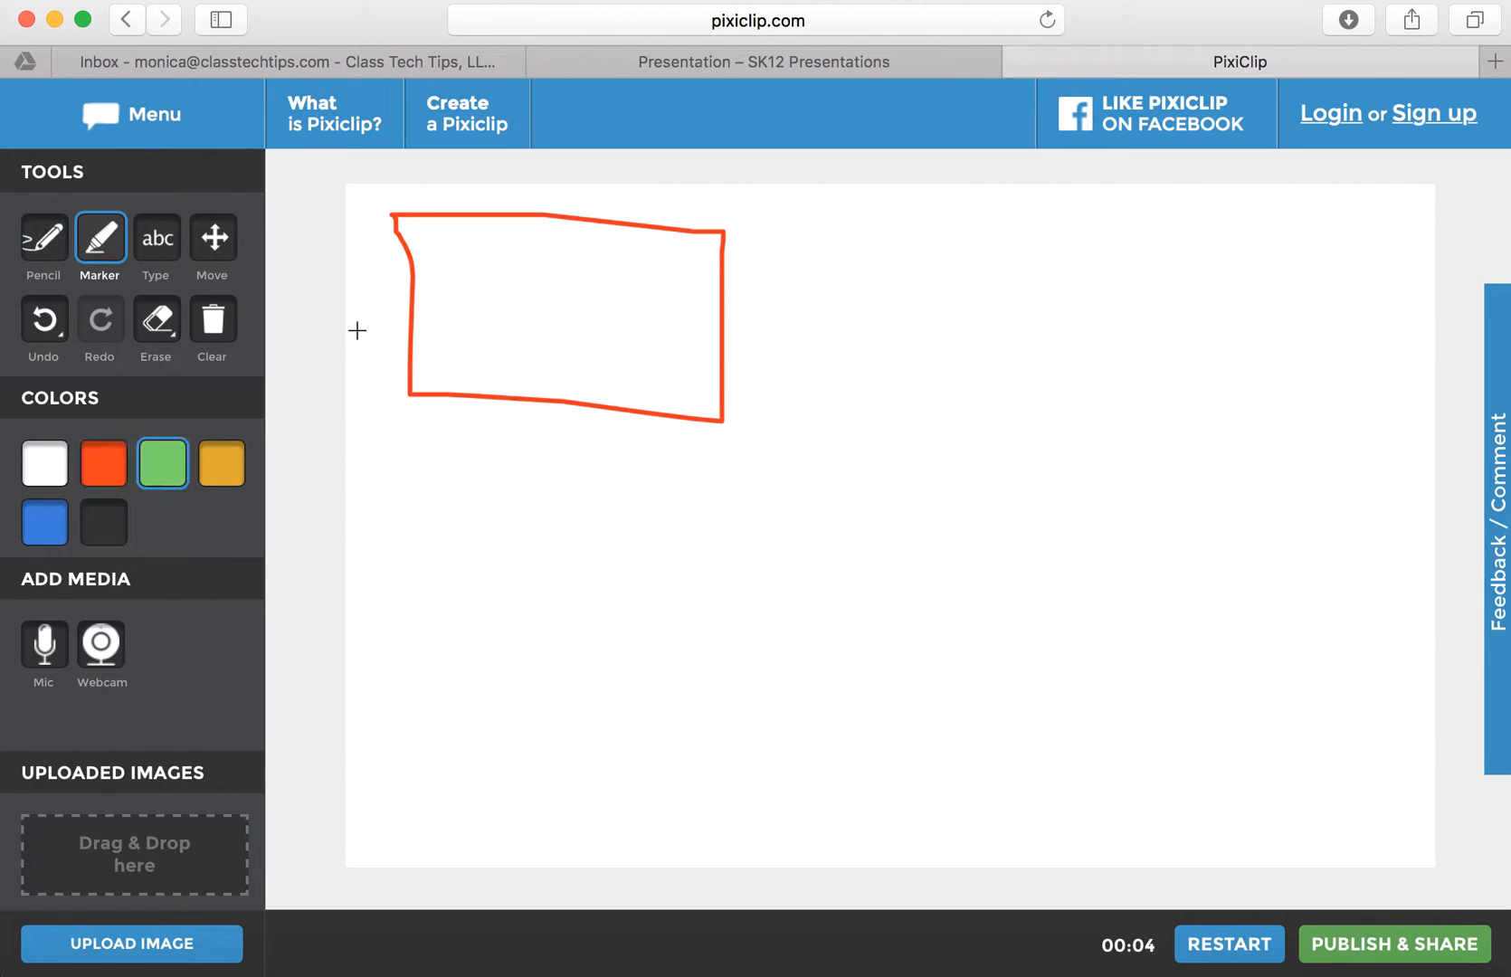
pyautogui.moveTo(385, 211); pyautogui.dragTo(730, 442)
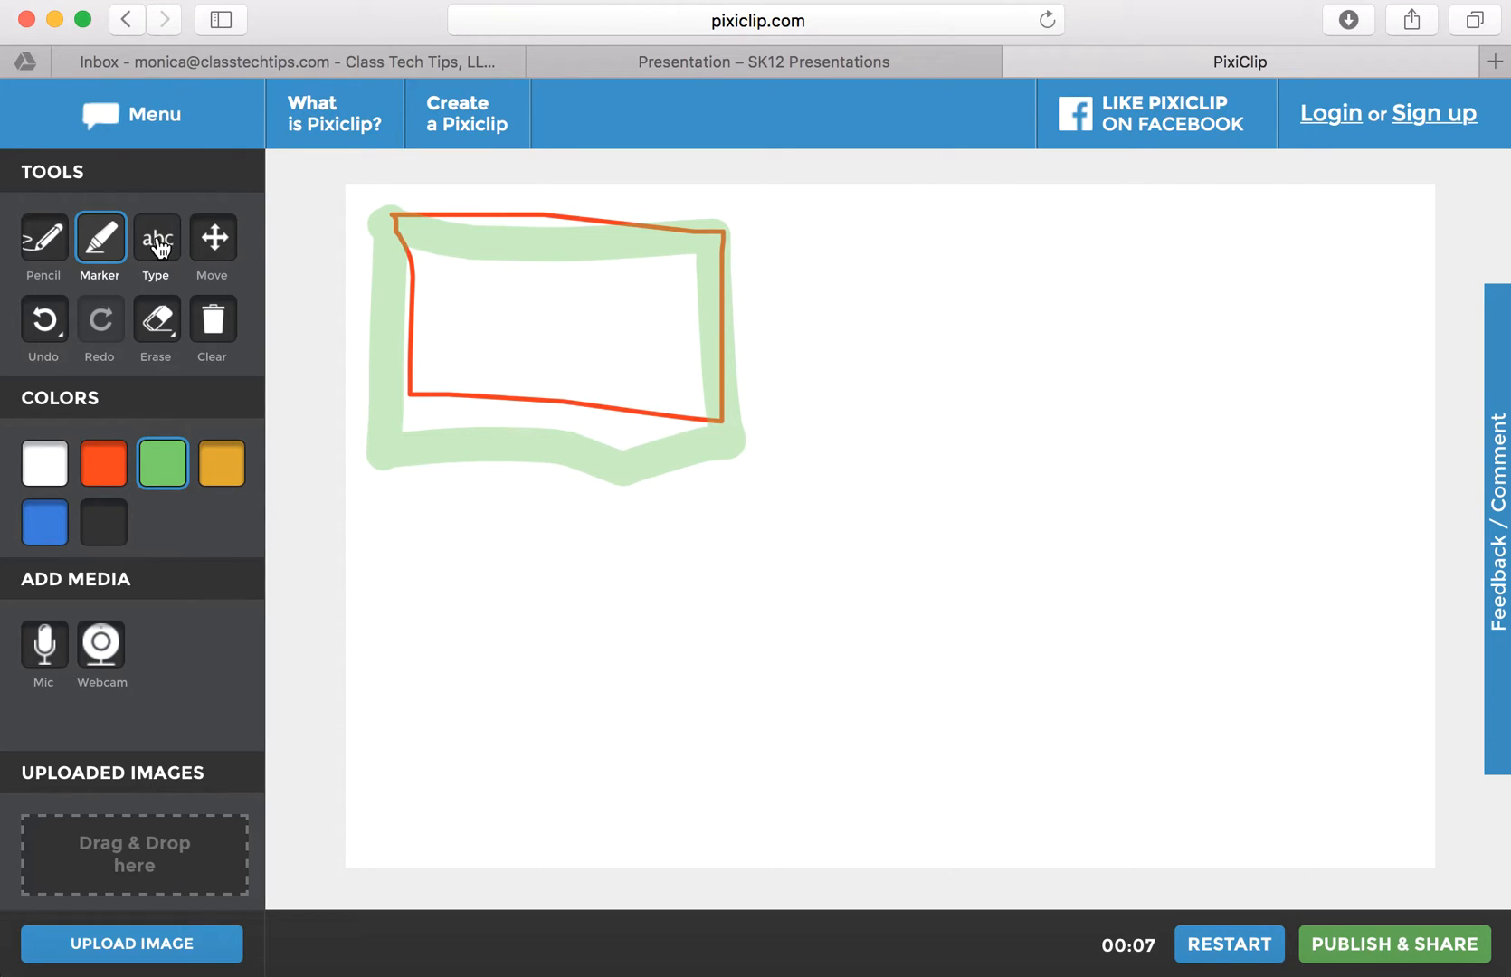
# Step: Type 'Good morning students! First thing...' in green beside the rectangle and finish the text box
pyautogui.click(155, 238)
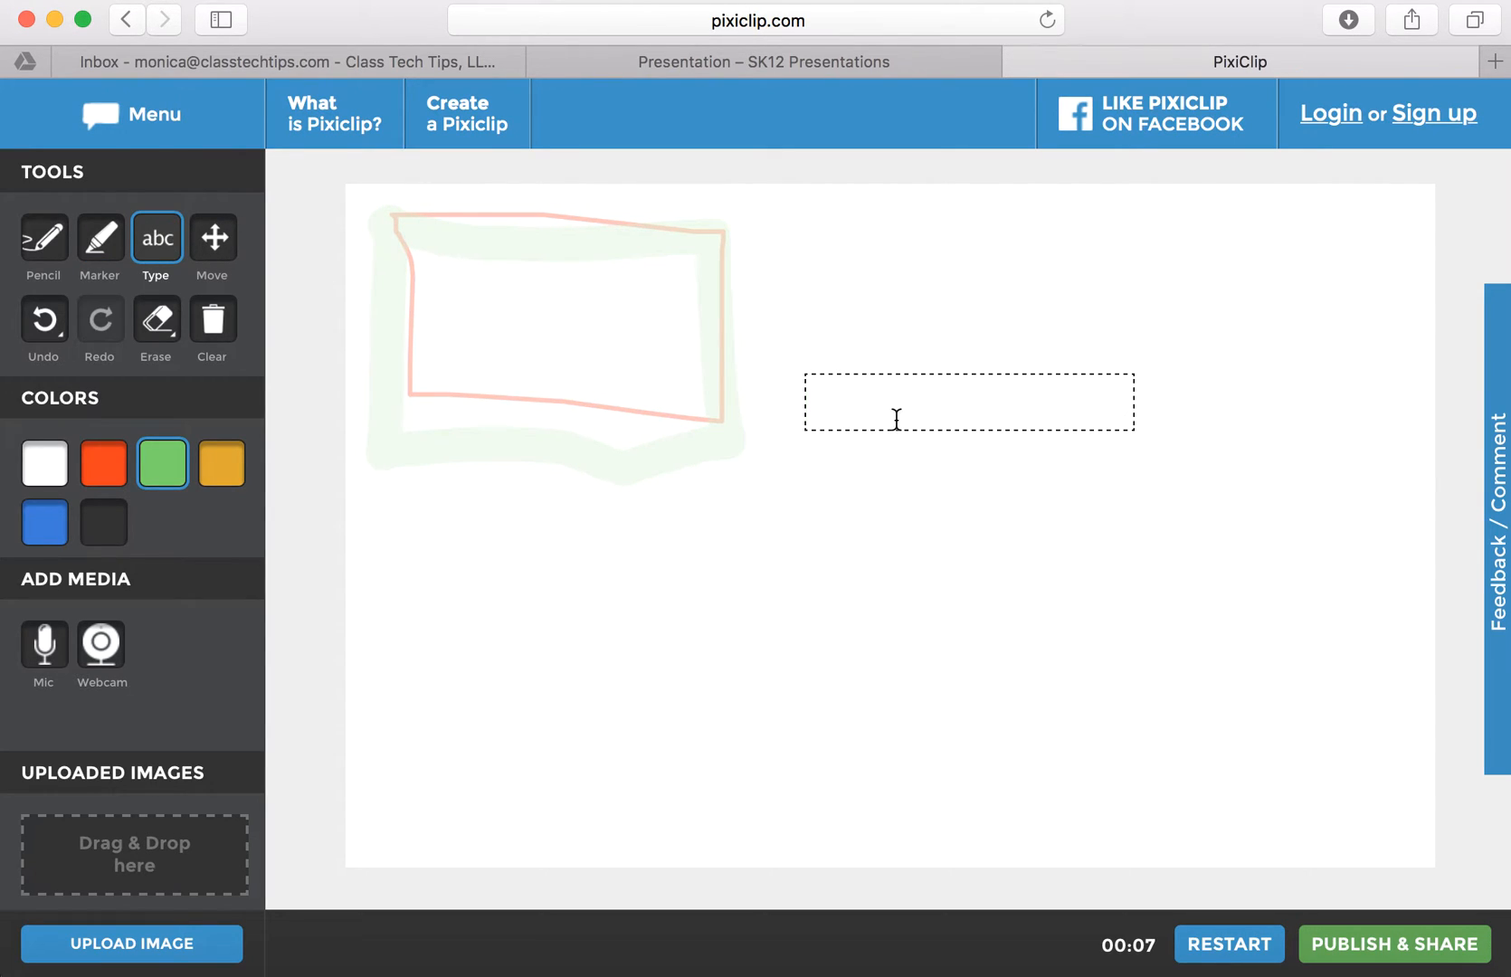
pyautogui.write('Good morning s')
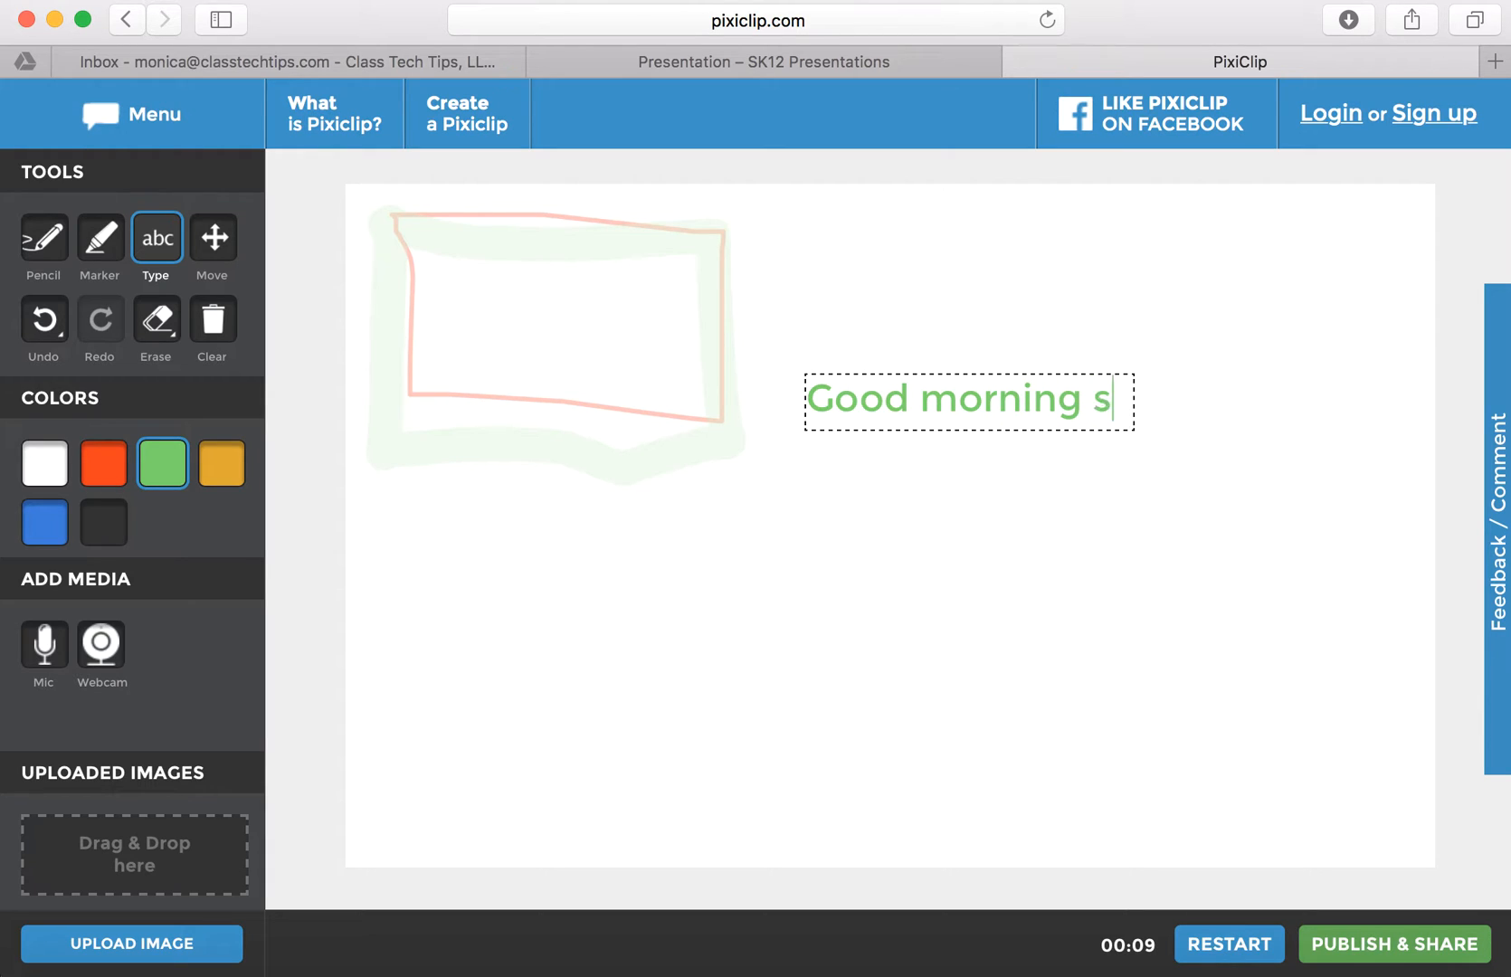
pyautogui.write('tudents!')
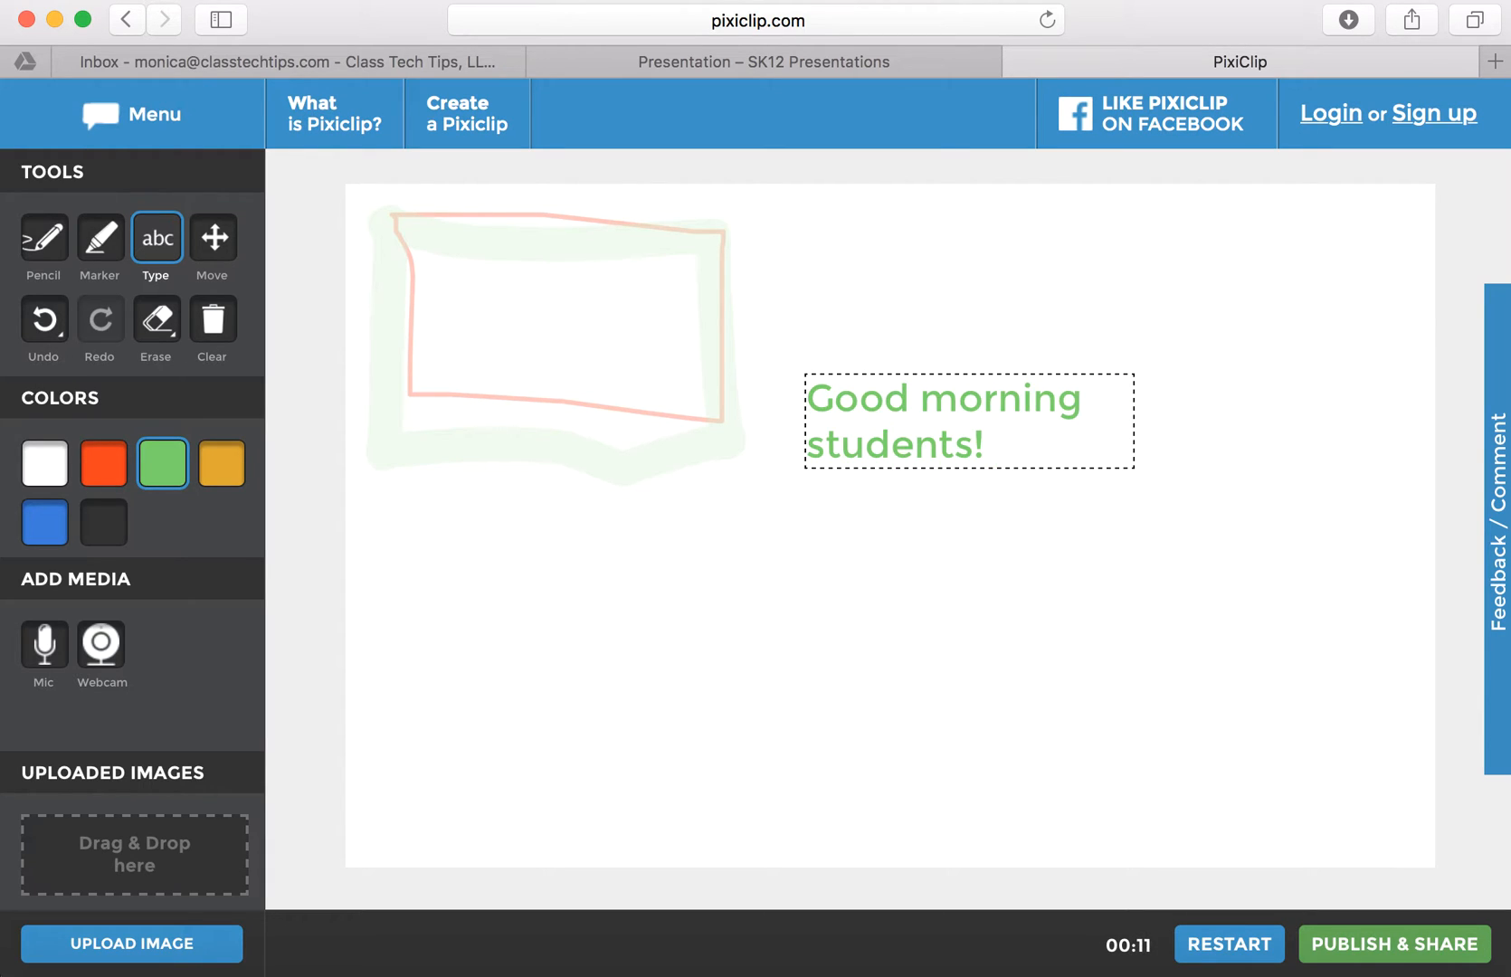
pyautogui.write('First thing...')
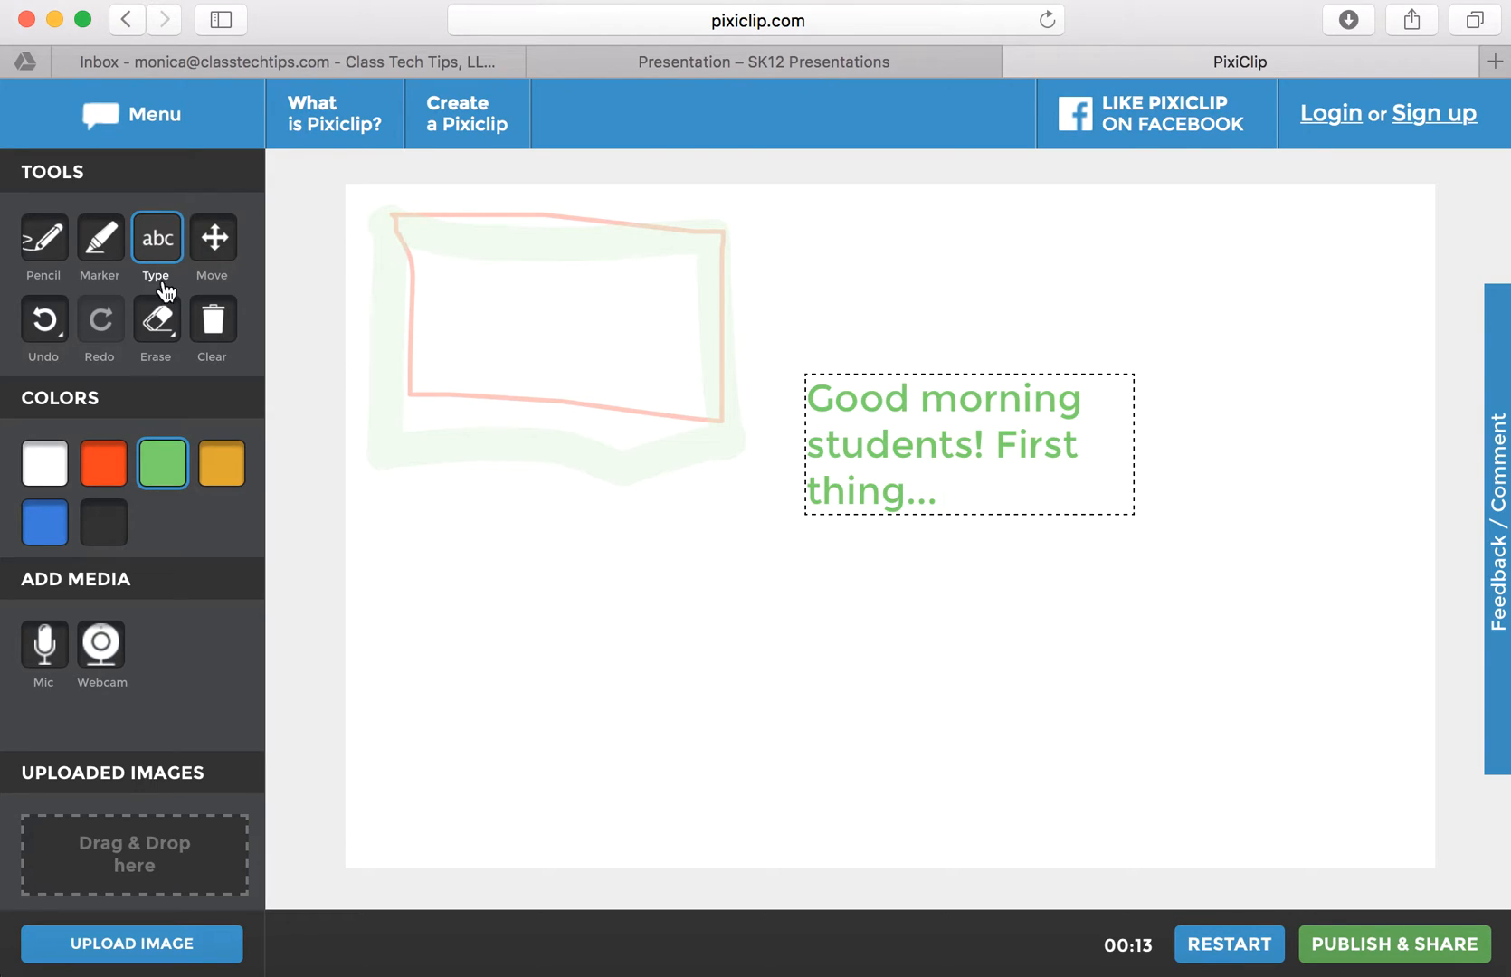
pyautogui.click(222, 463)
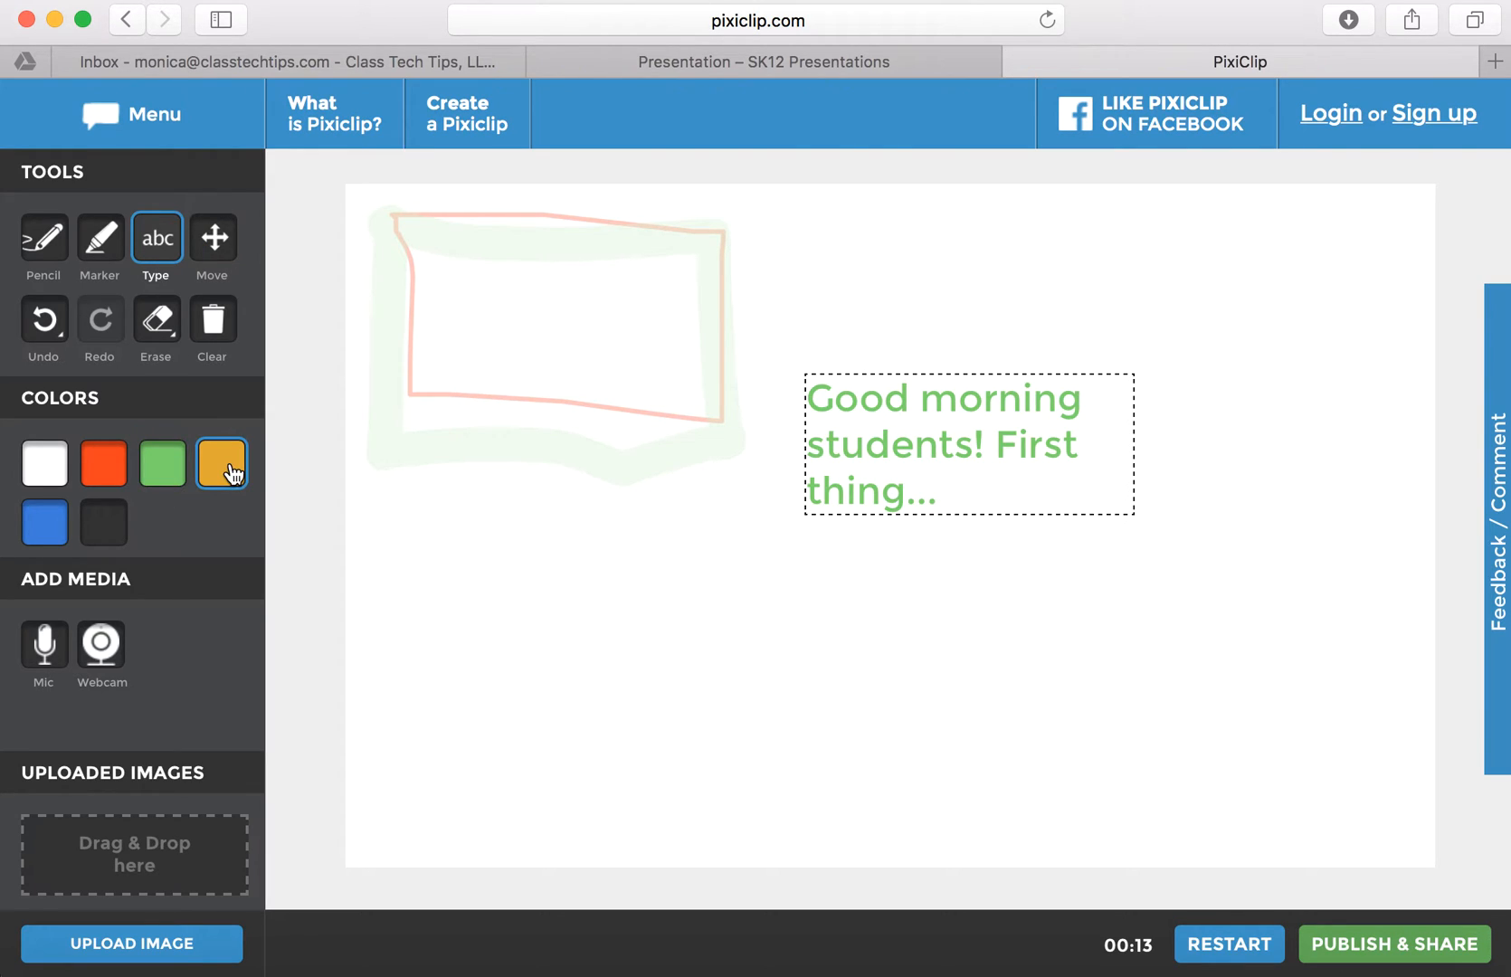
pyautogui.click(162, 464)
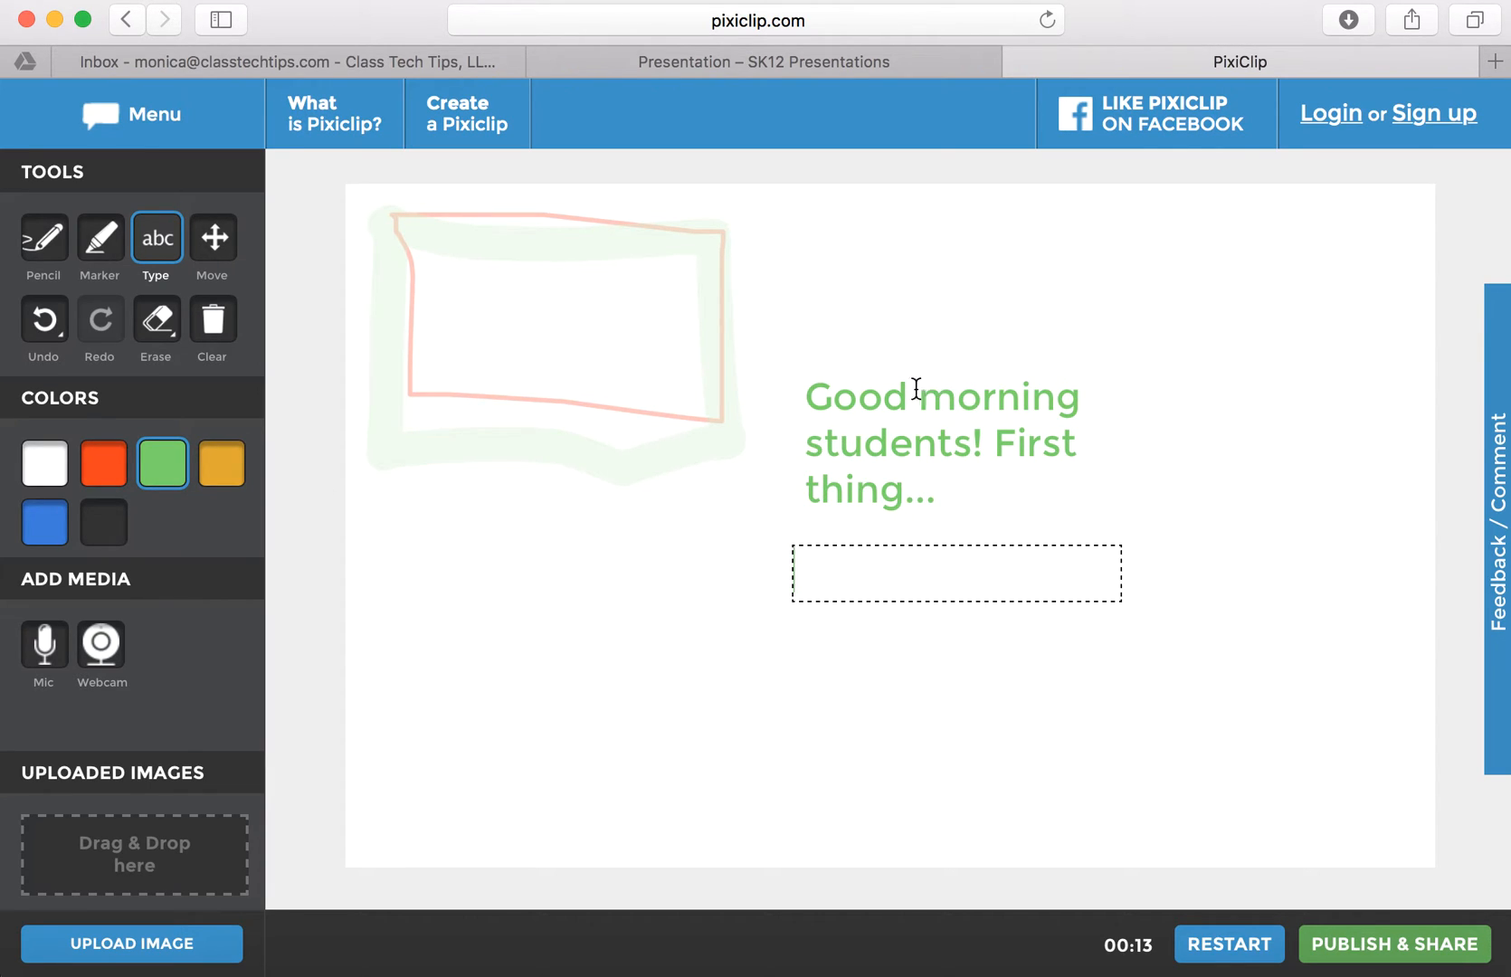
# Step: Select the marker with yellow colour for highlighting 'First thing...'
pyautogui.click(99, 239)
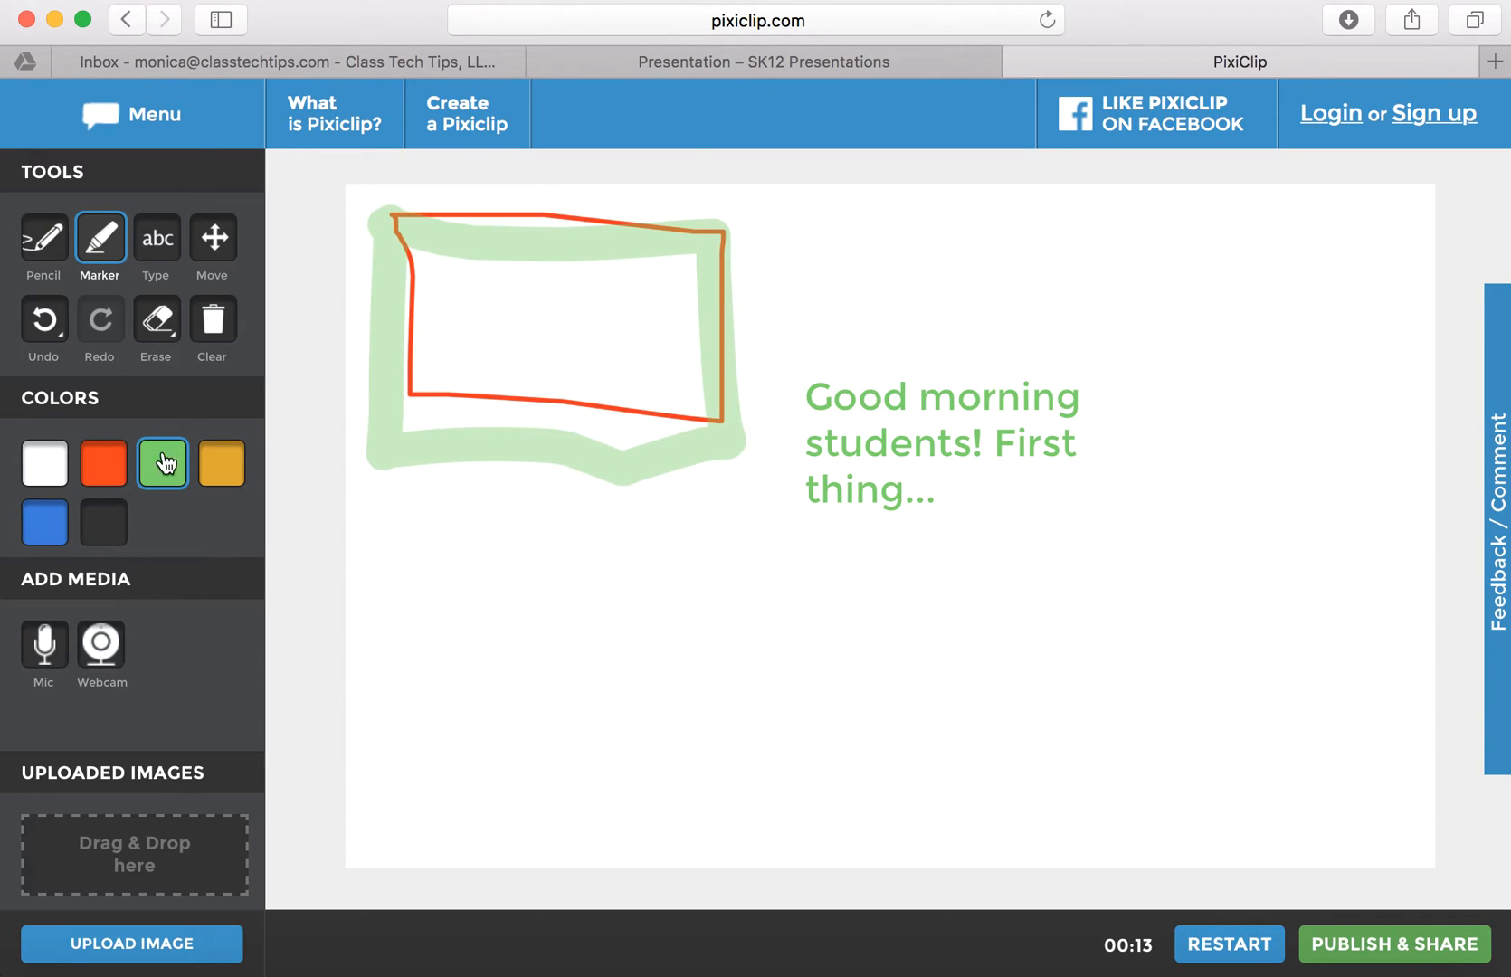
pyautogui.click(220, 463)
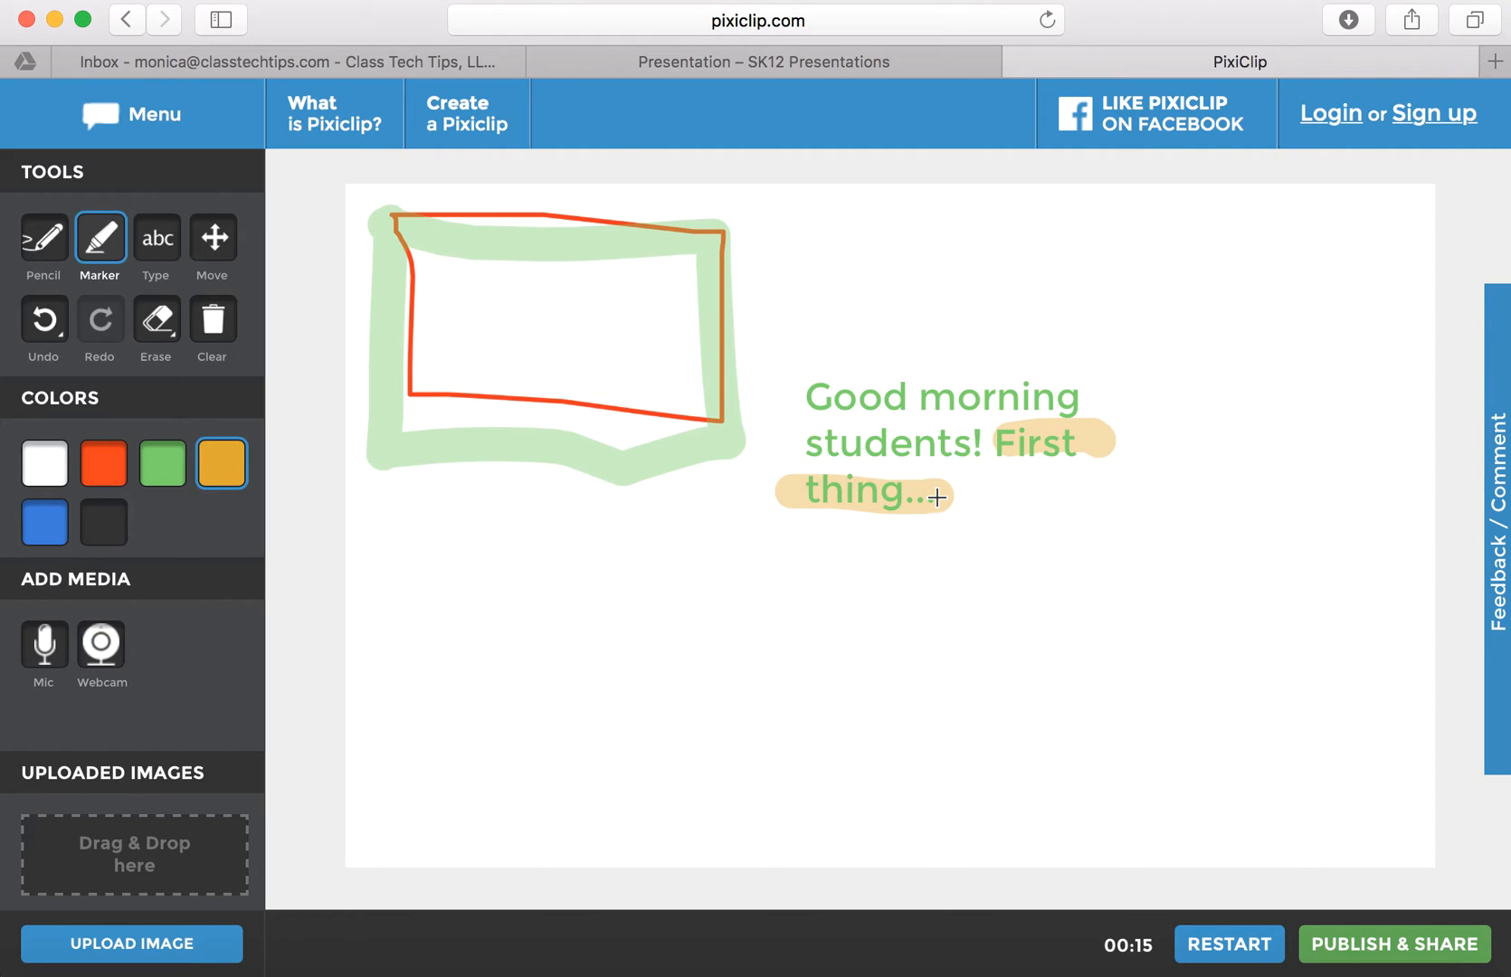
pyautogui.moveTo(927, 487)
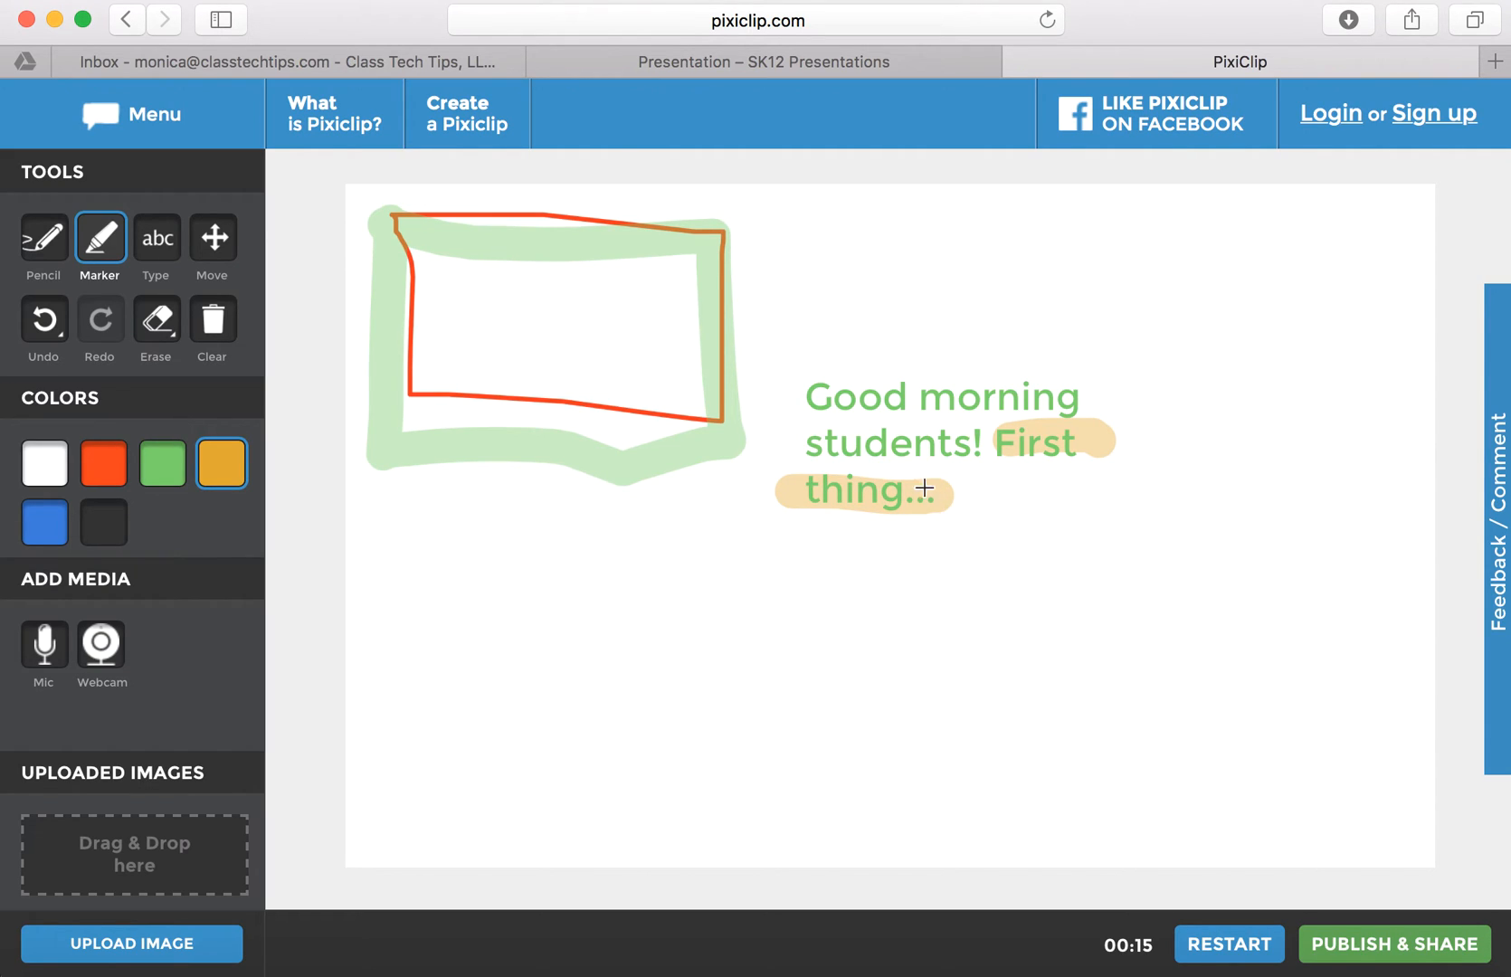
pyautogui.moveTo(197, 822)
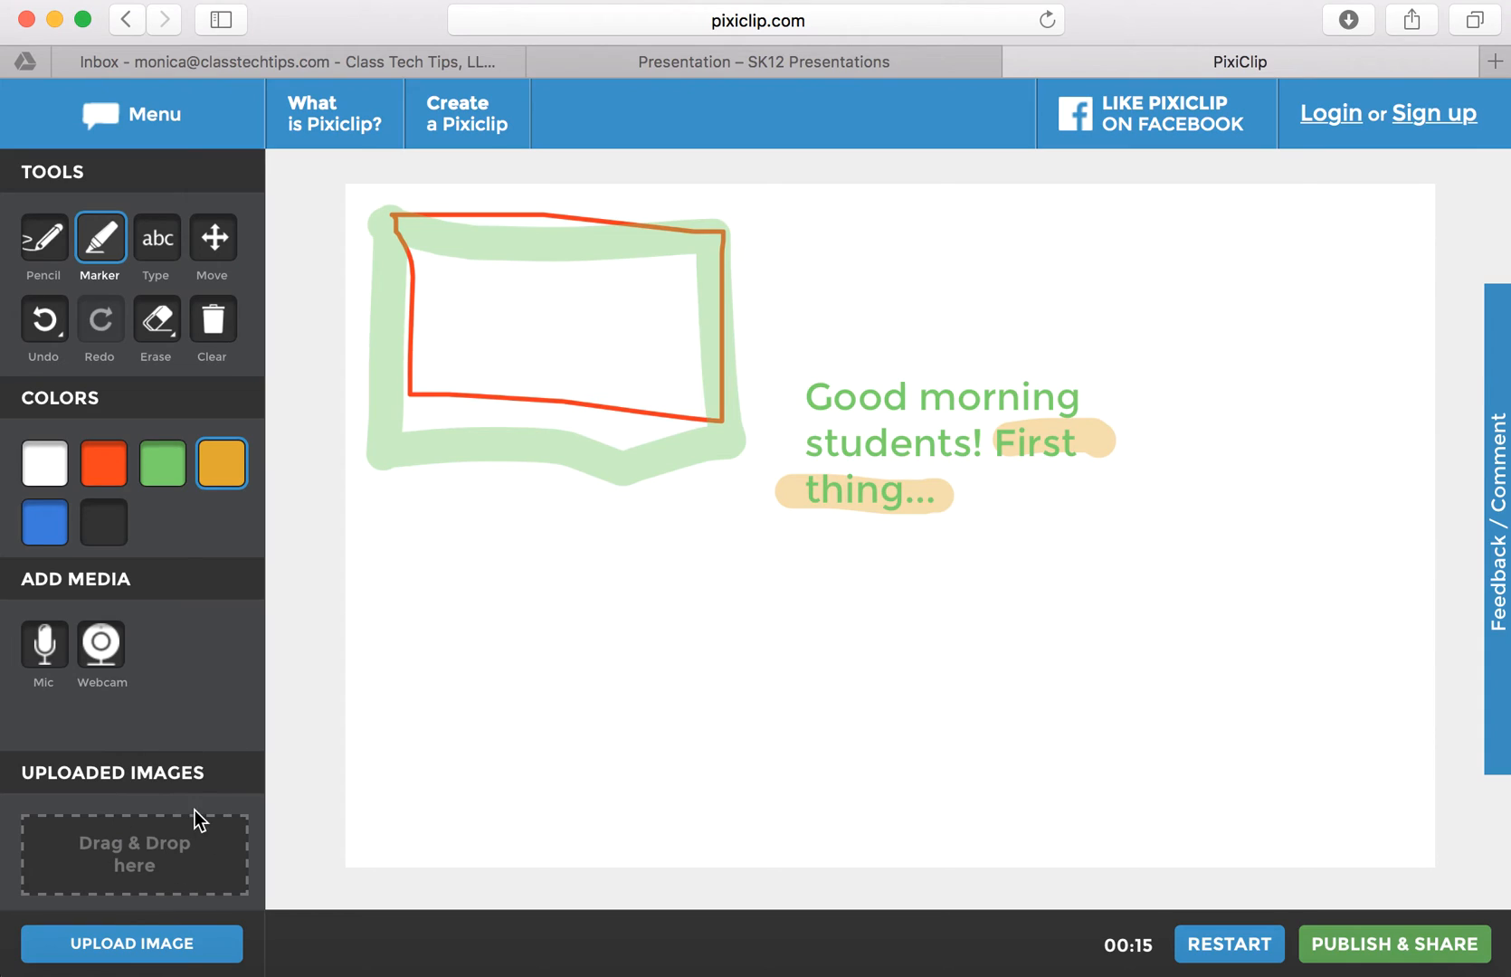
pyautogui.moveTo(1057, 691)
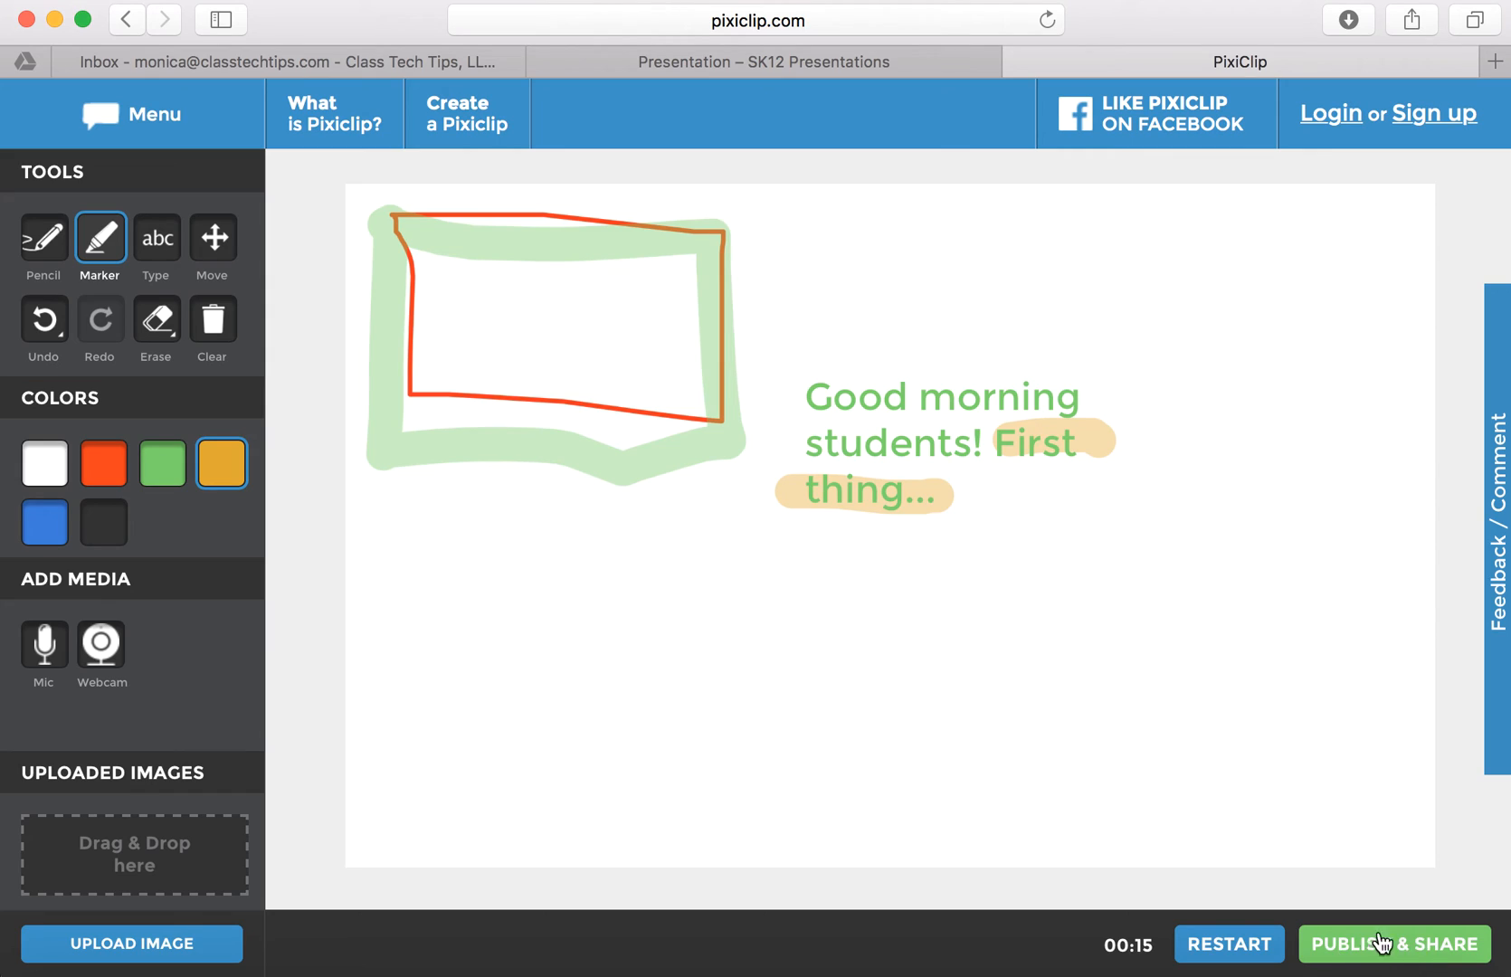
pyautogui.moveTo(757, 373)
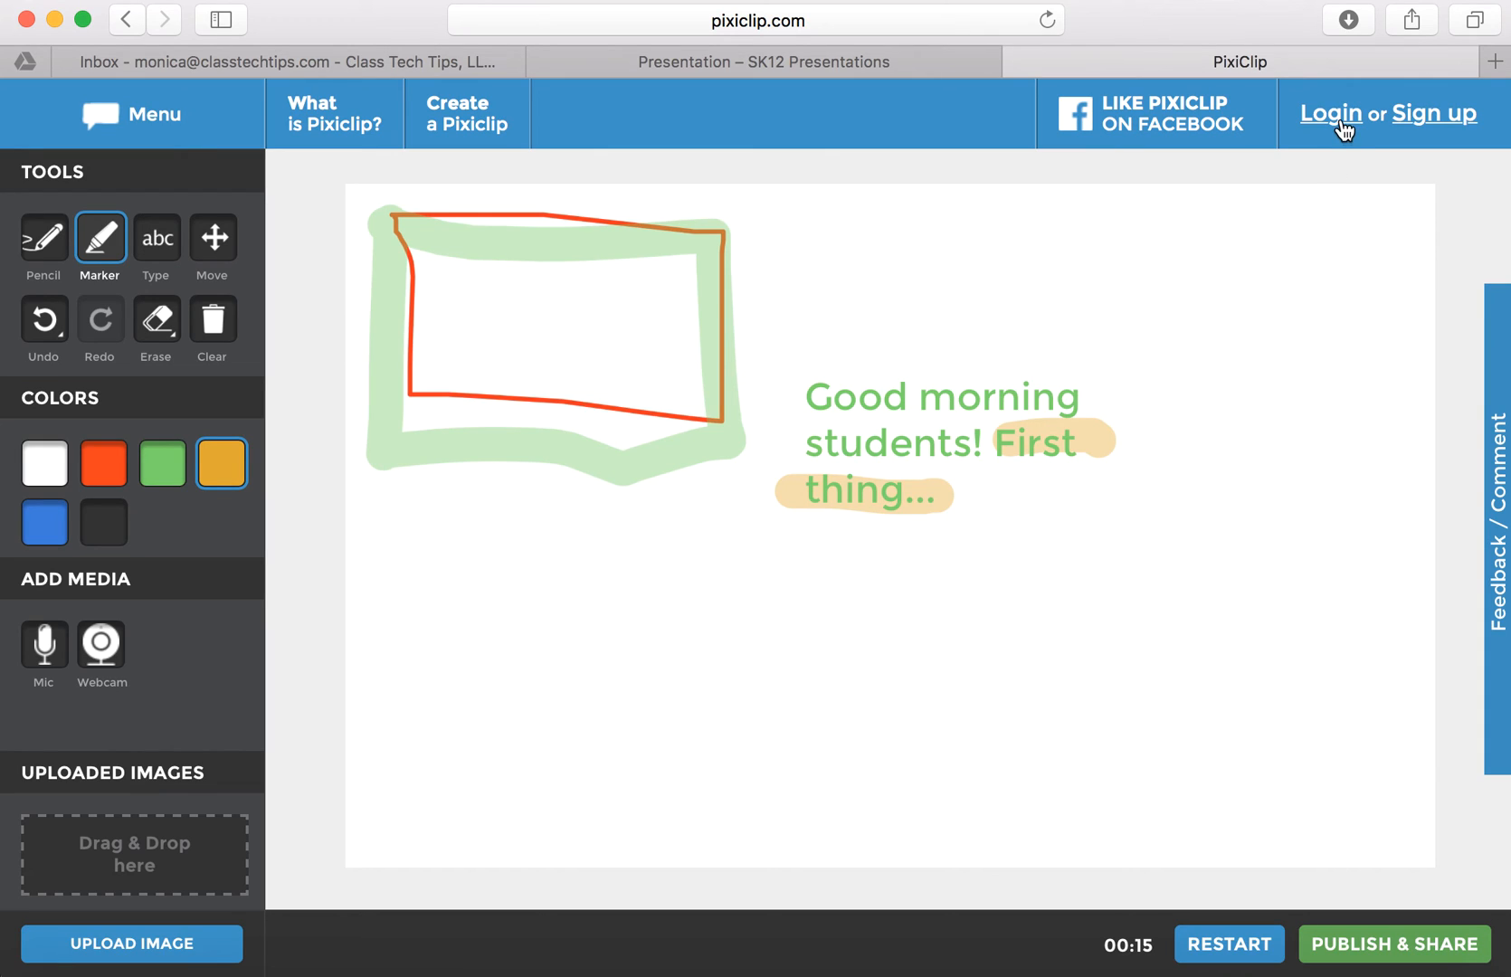
pyautogui.moveTo(1378, 272)
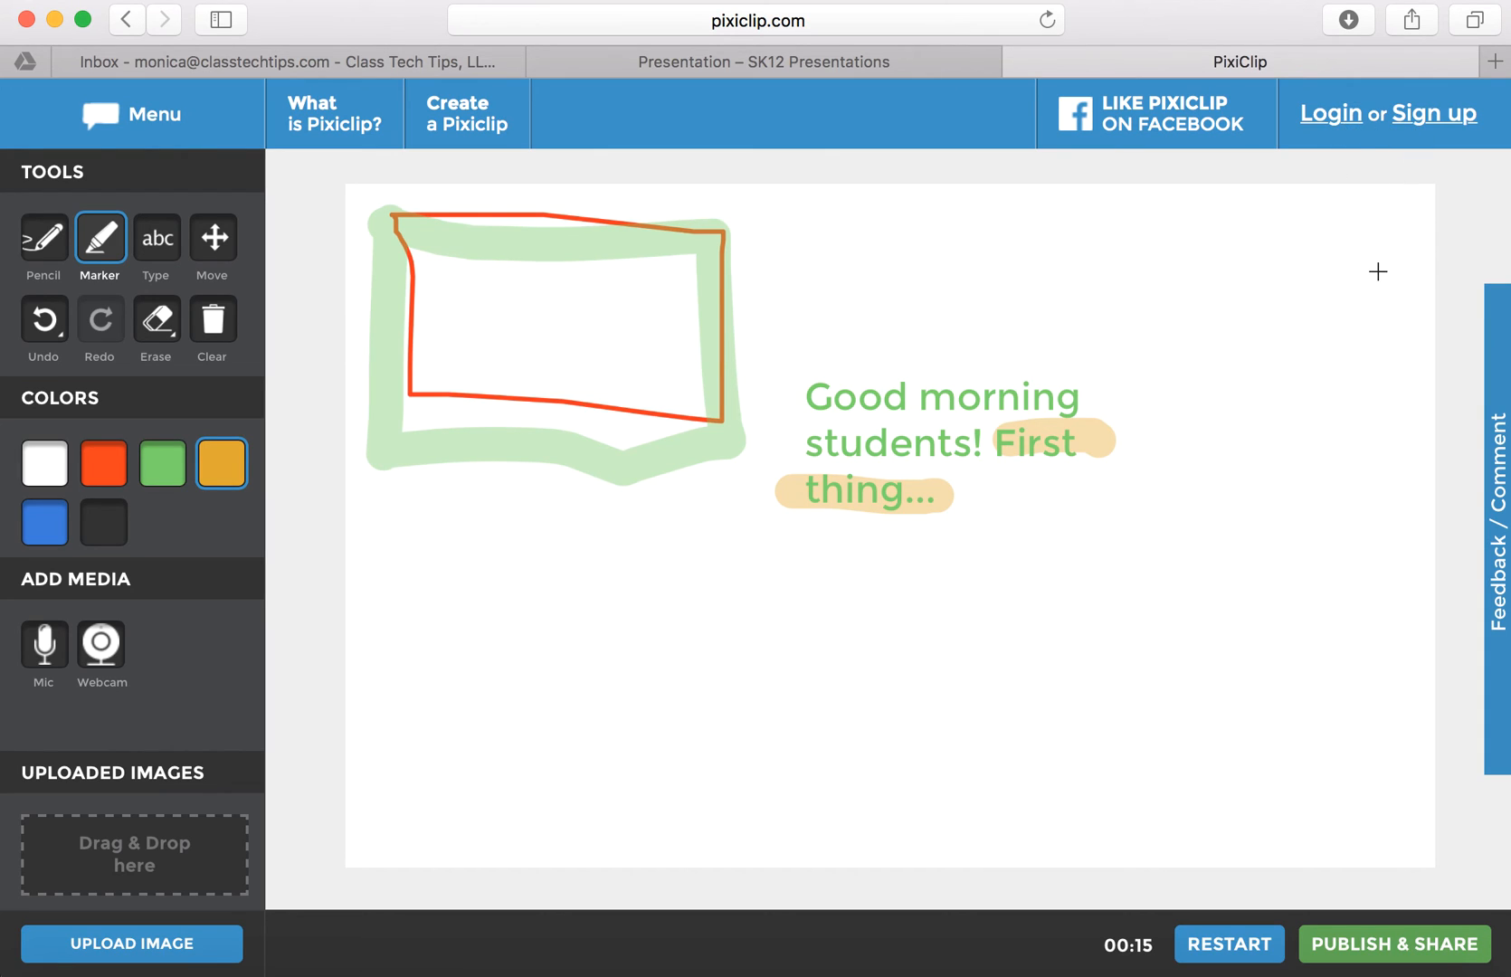